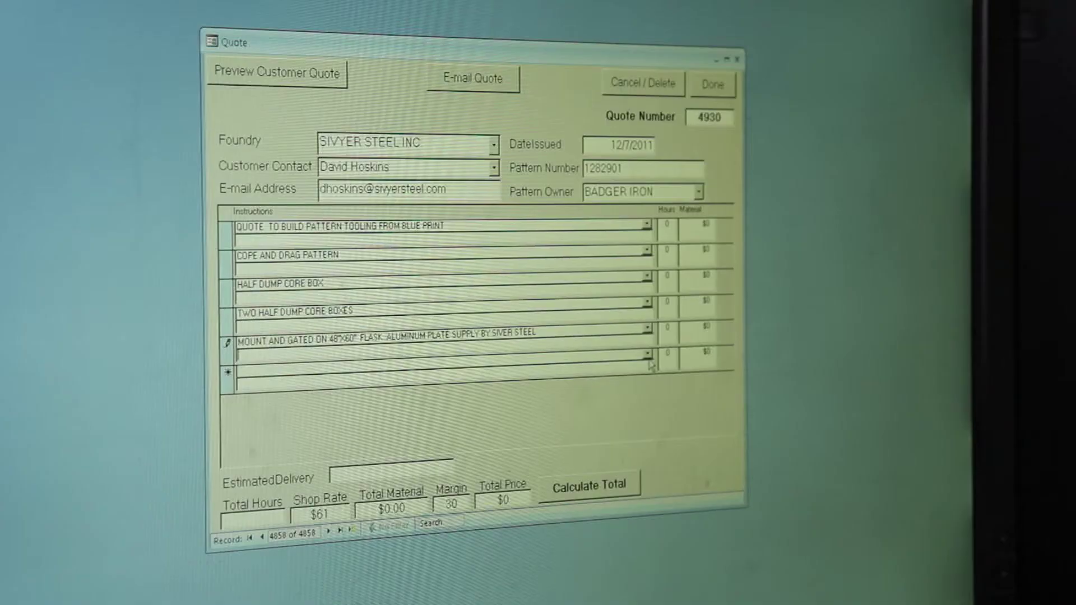
Display the stock instruction choices for the blank row after the flask mounting line
{"action": "left_click", "coordinate": [645, 352]}
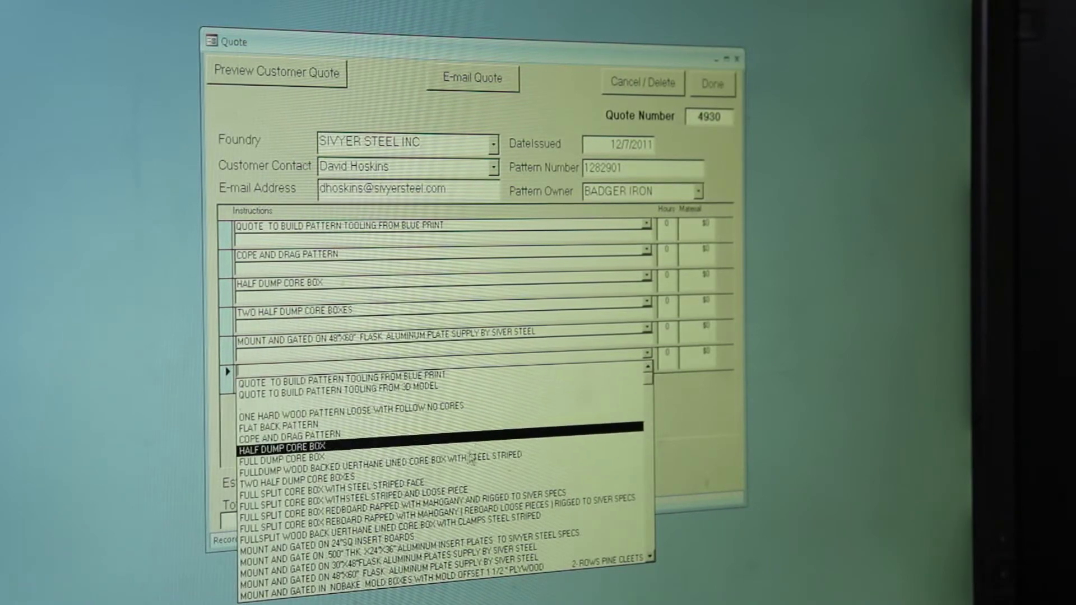